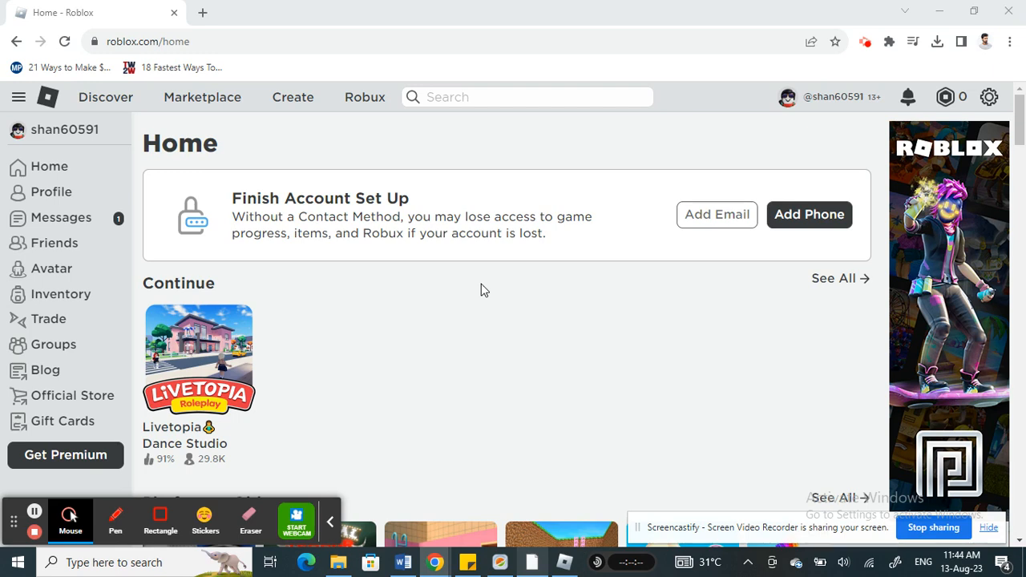
mouse_move(149, 169)
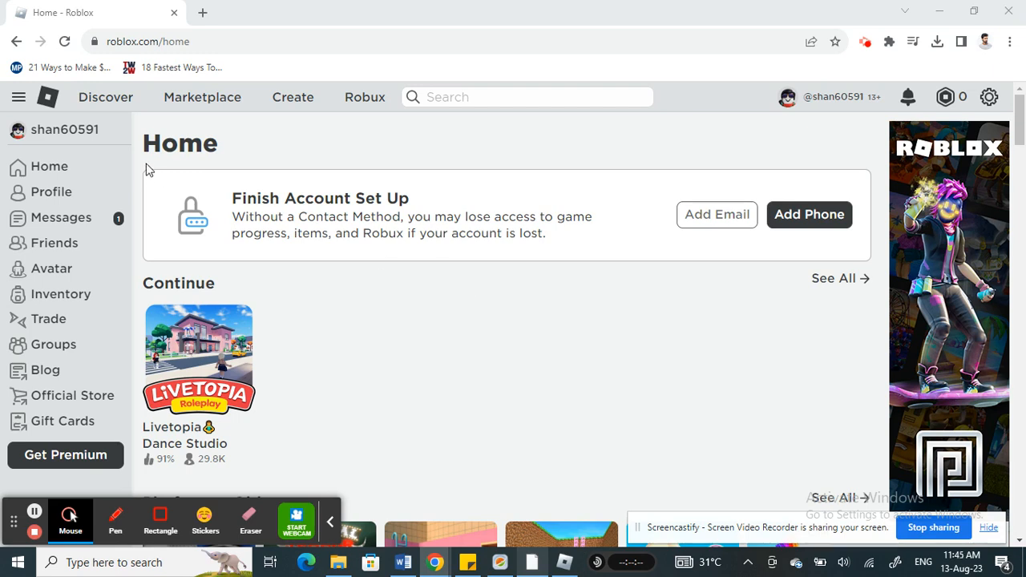
mouse_move(238, 35)
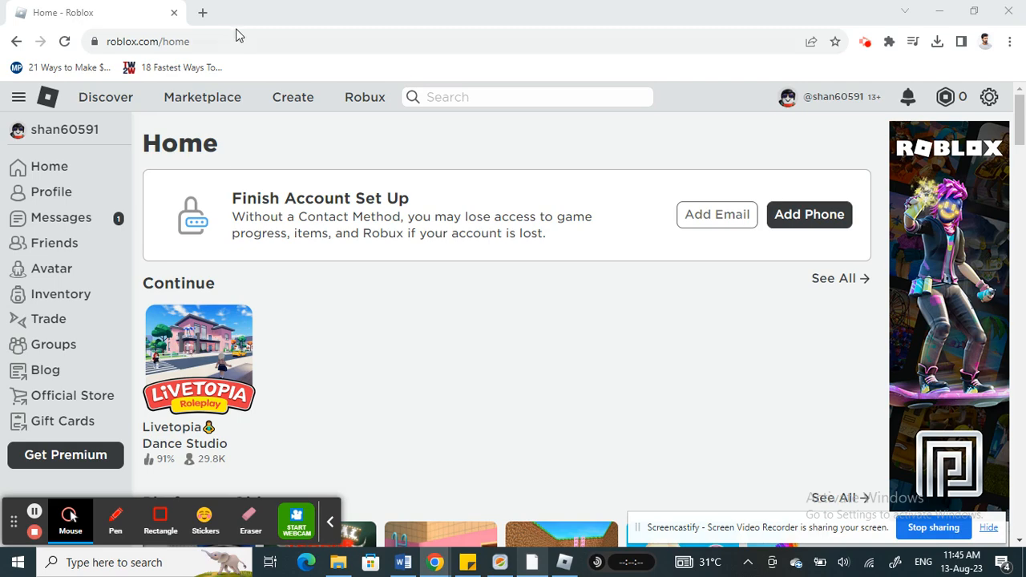
mouse_move(53, 154)
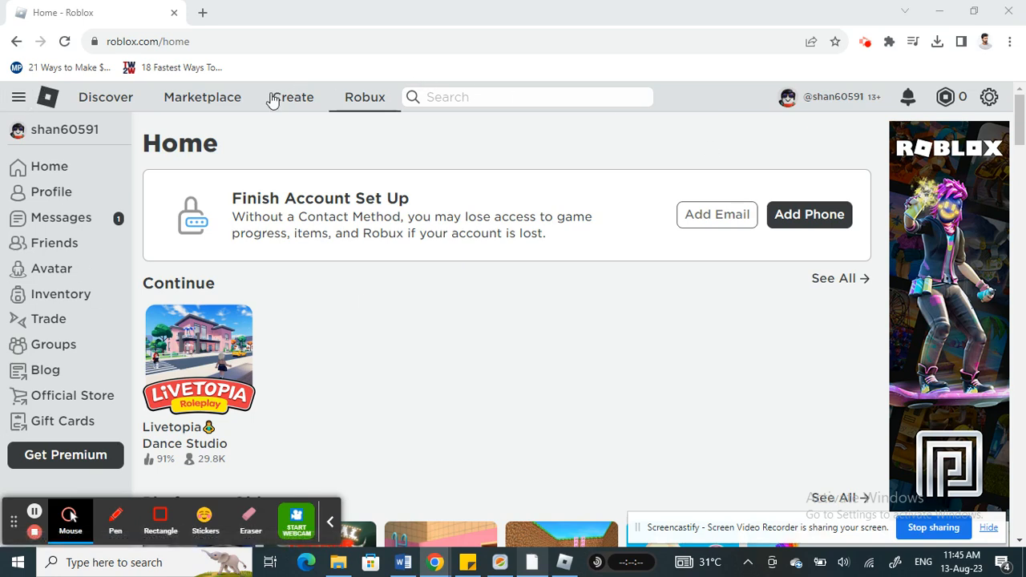
mouse_move(44, 177)
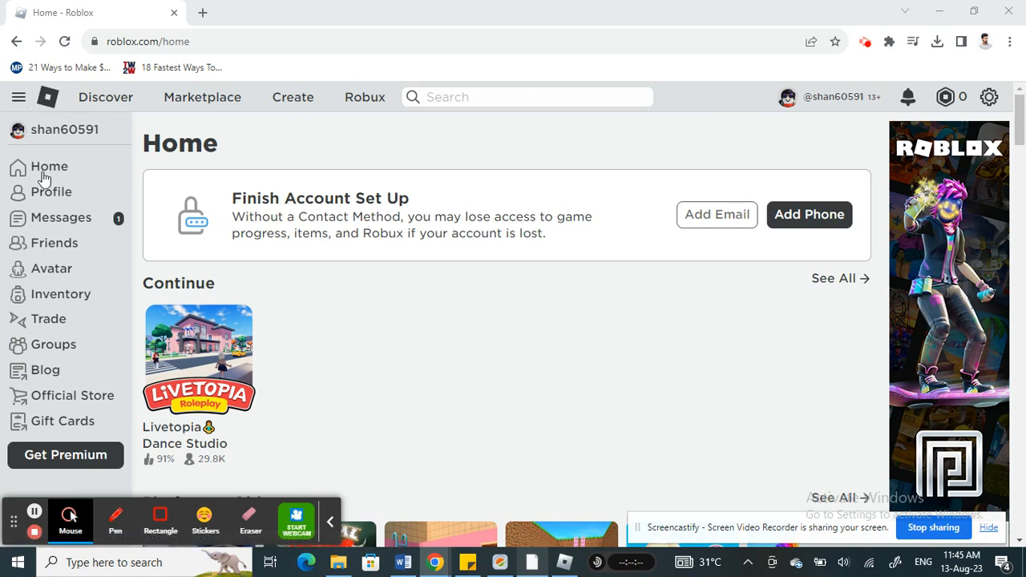
mouse_move(36, 109)
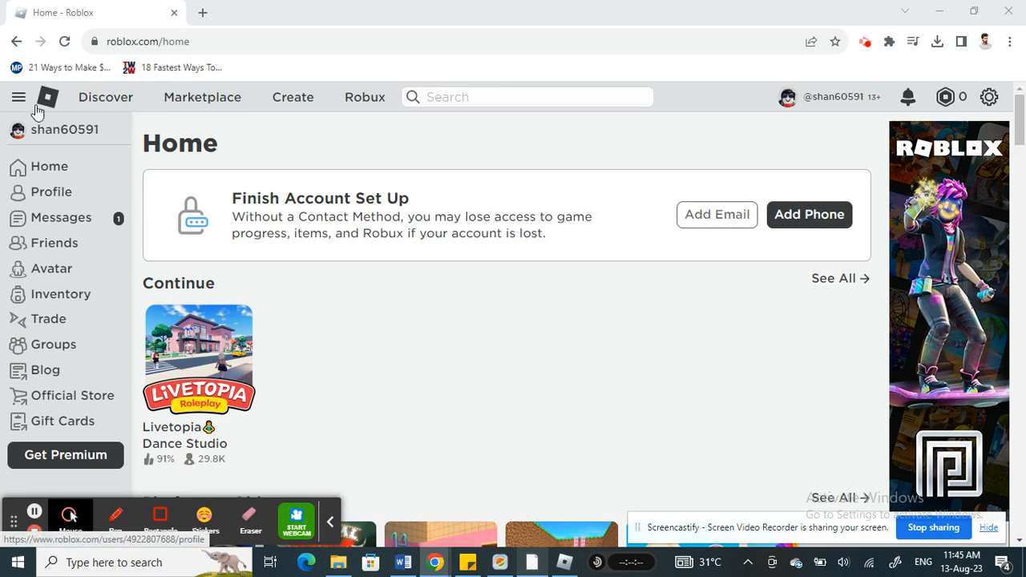
mouse_move(18, 97)
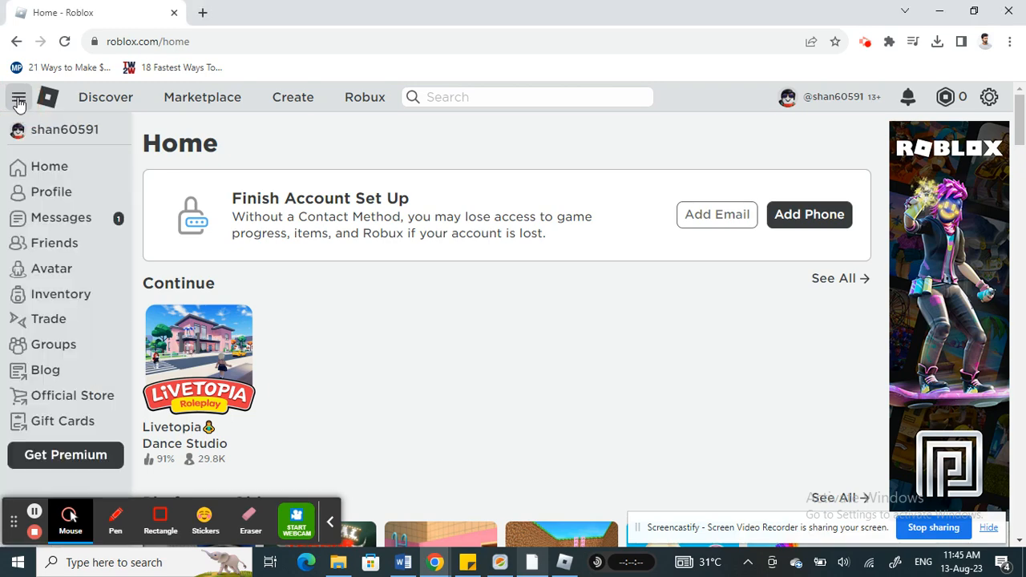
mouse_move(50, 268)
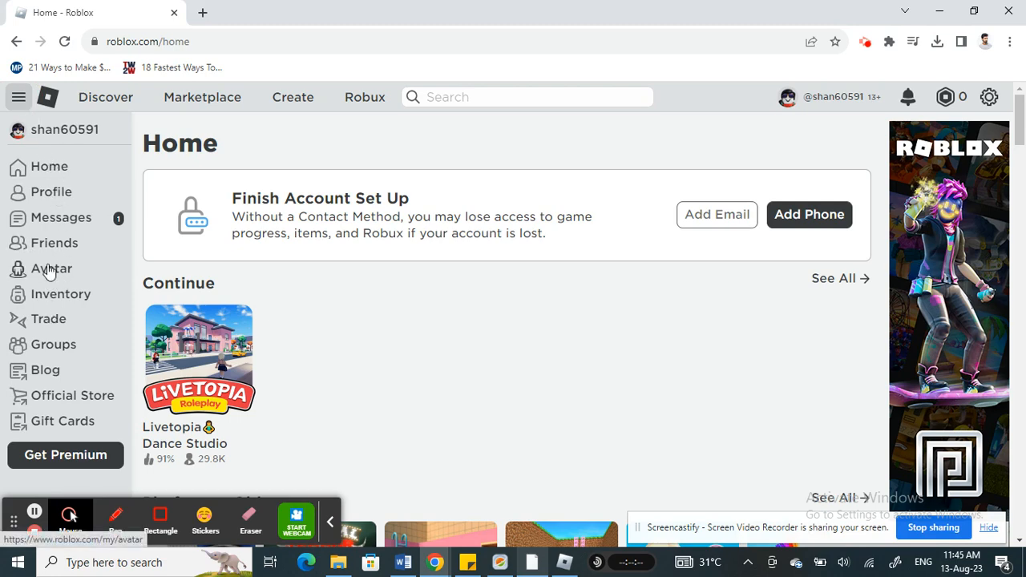
Go to Avatar in the sidebar and expand the Accessories categories
click(50, 268)
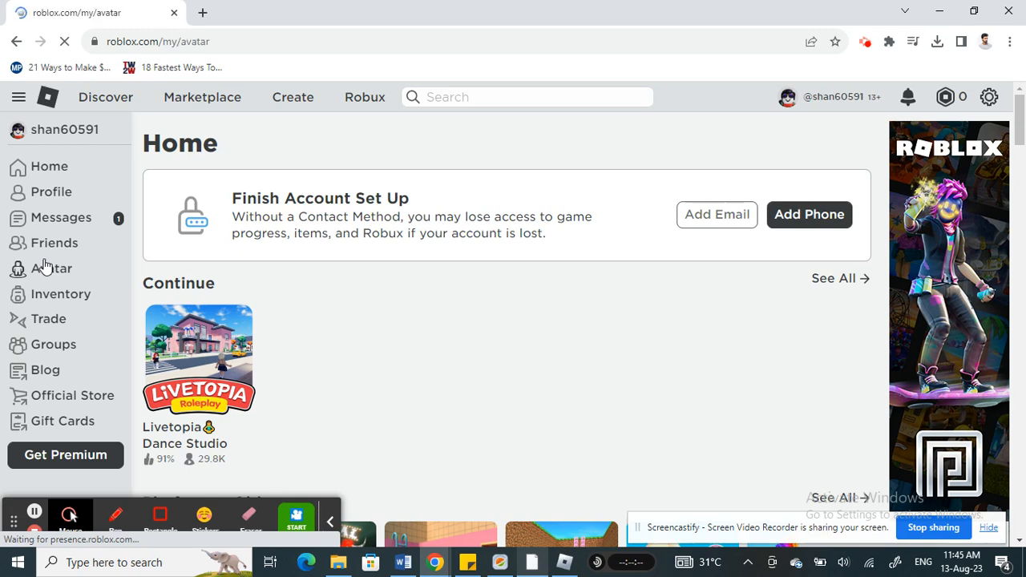
mouse_move(46, 269)
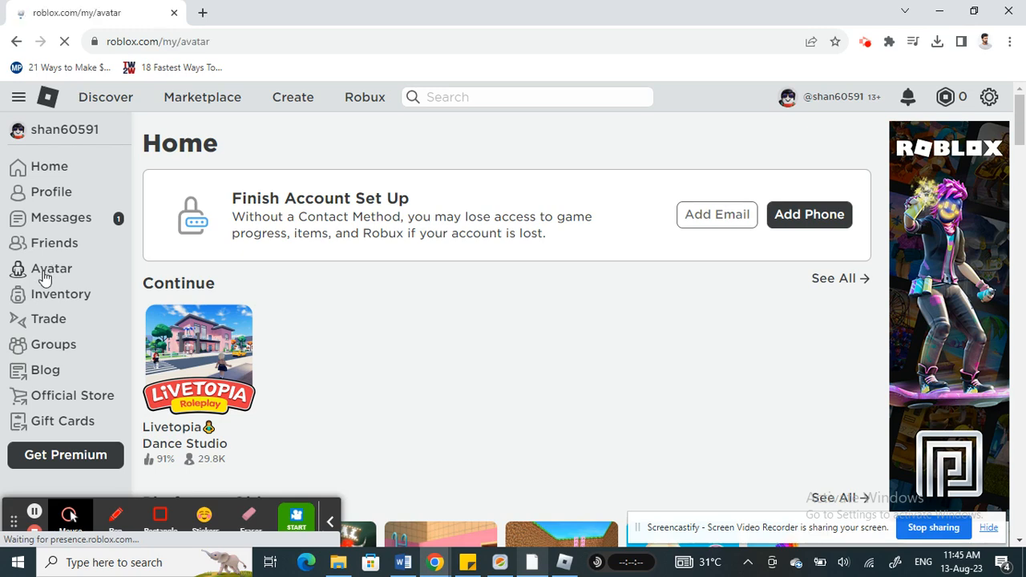
click(50, 269)
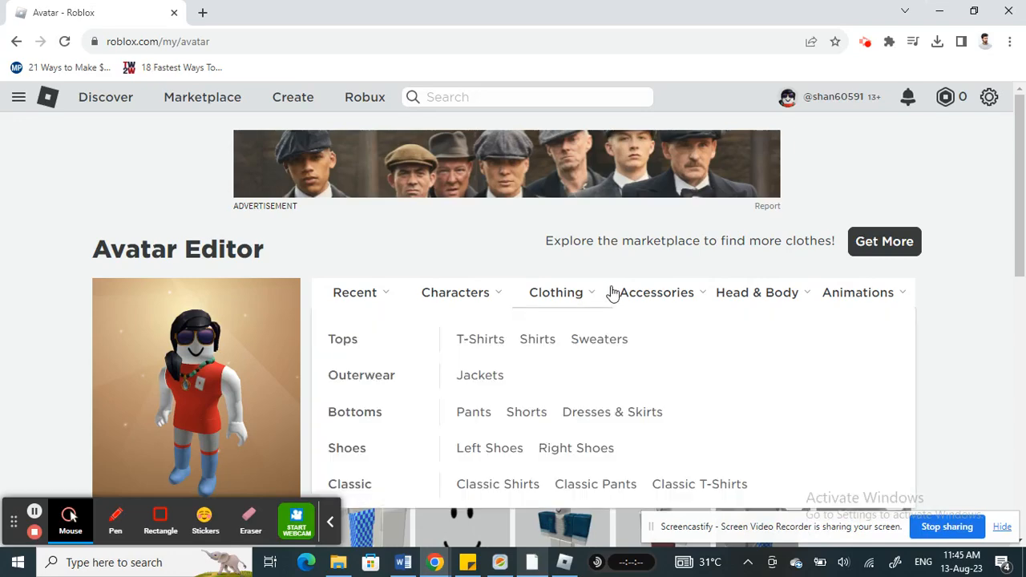
click(656, 291)
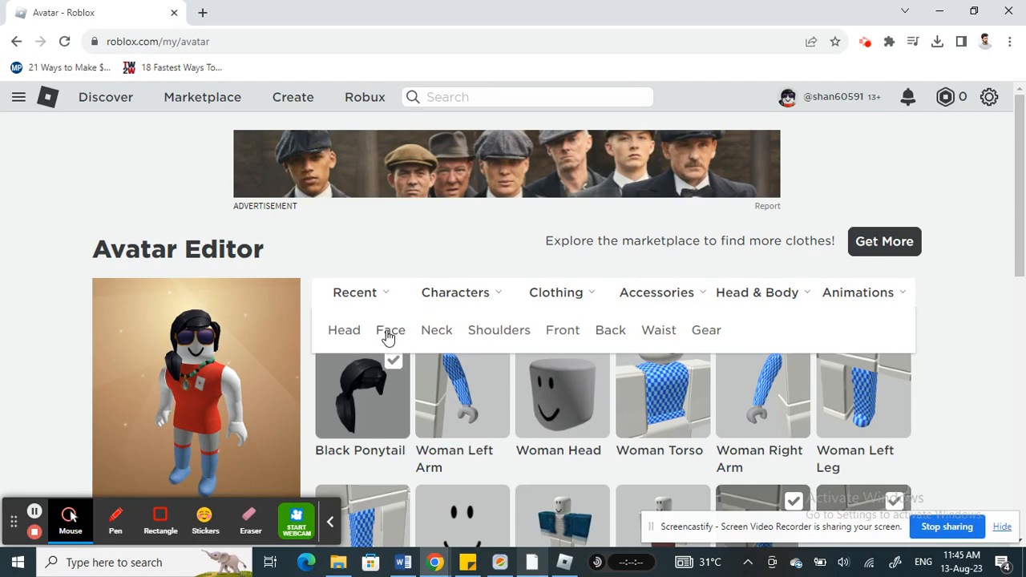
Show Face accessories and equip the Orange Shades
click(391, 329)
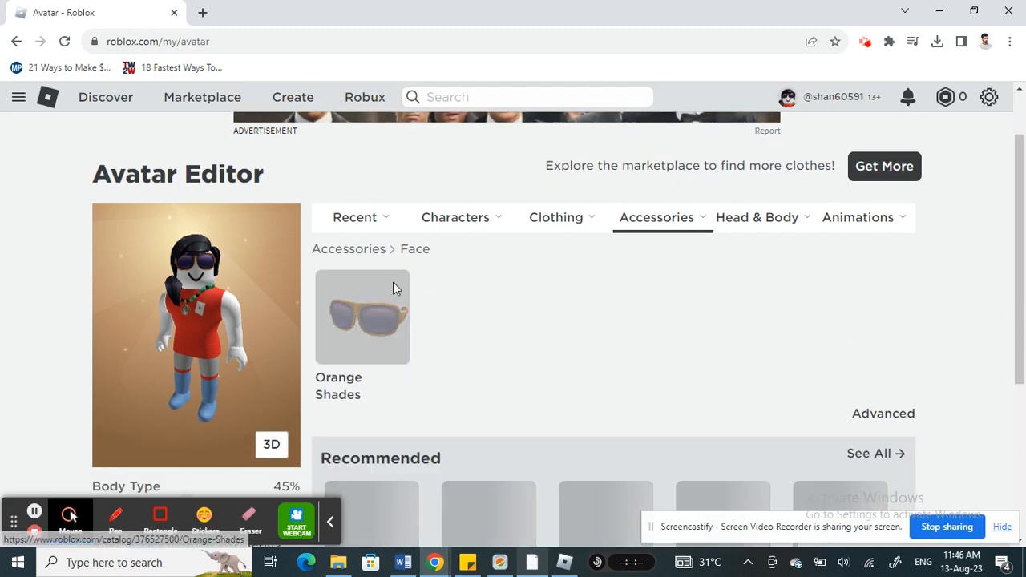
click(362, 317)
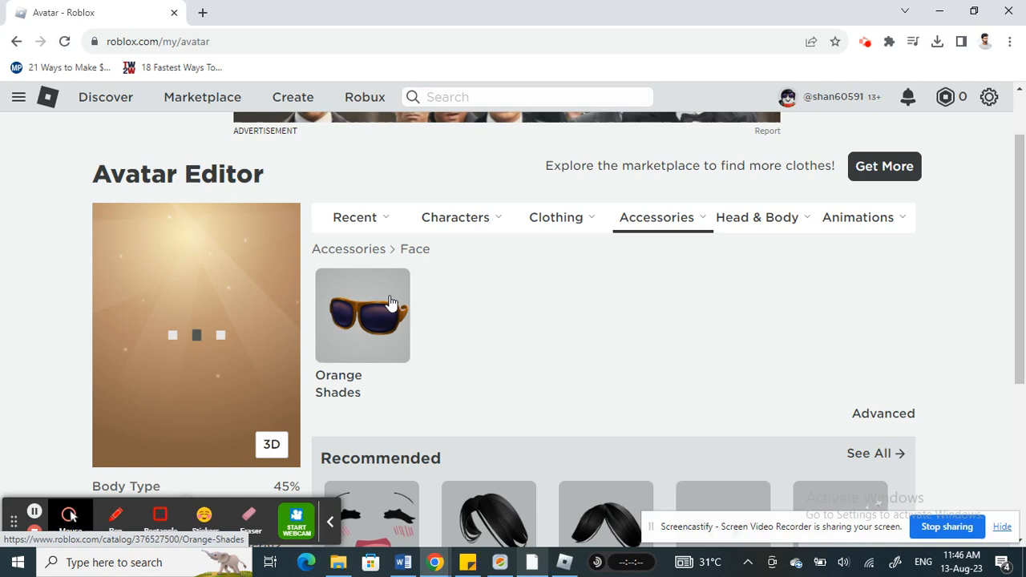
click(361, 314)
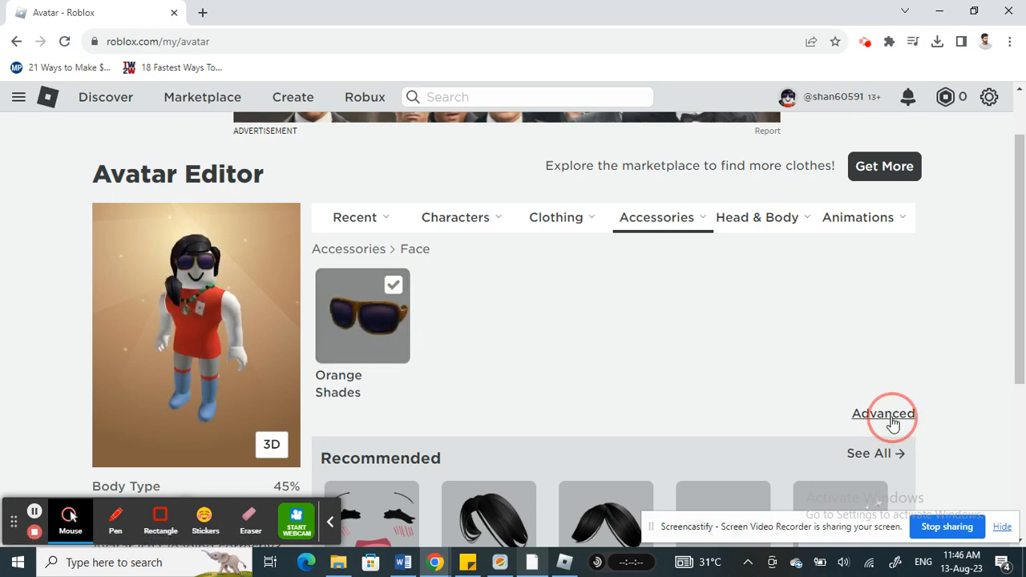
Switch to Neck accessories and make sure the Jade Necklace with Shell is worn
click(882, 412)
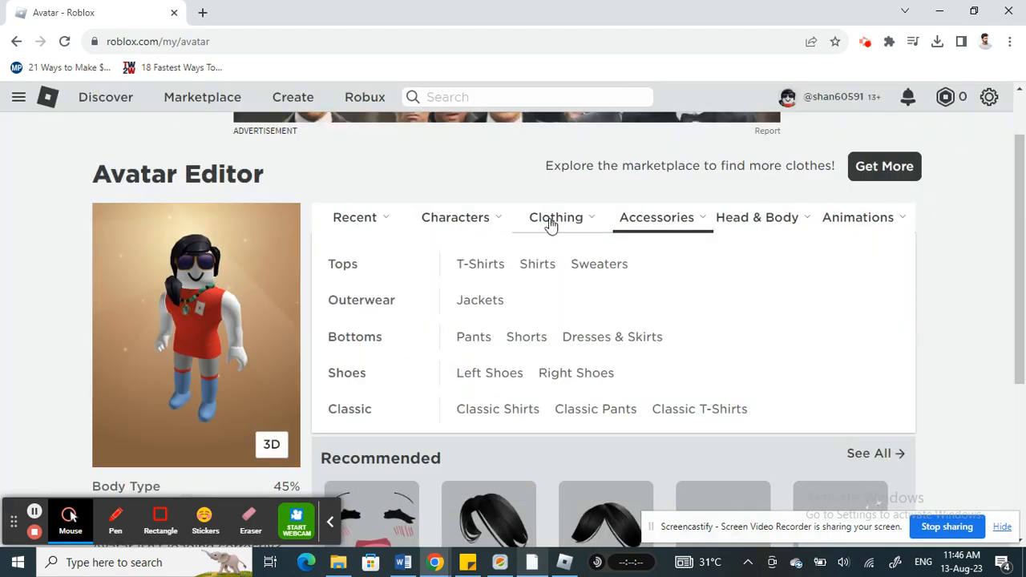
click(657, 217)
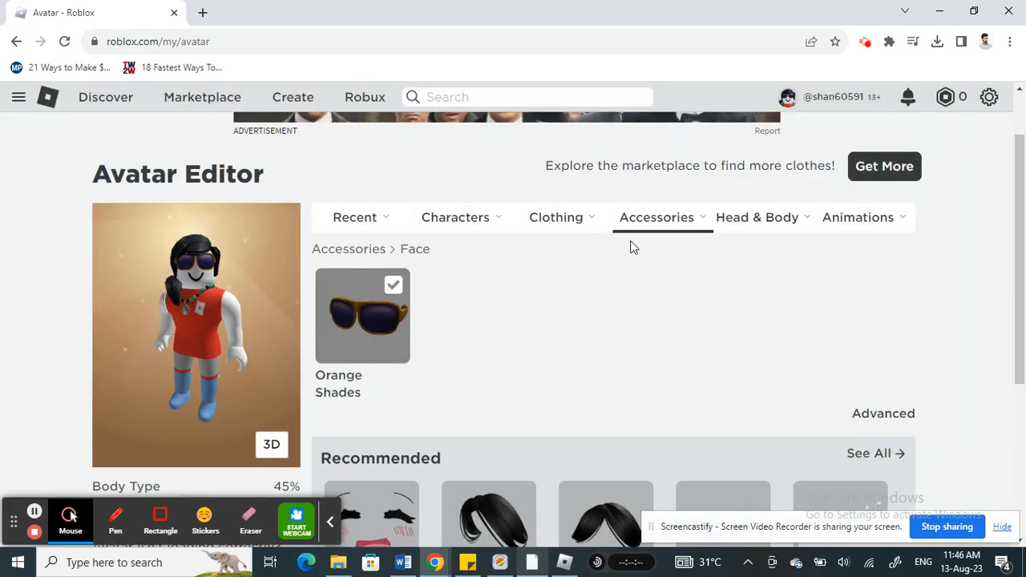
click(657, 217)
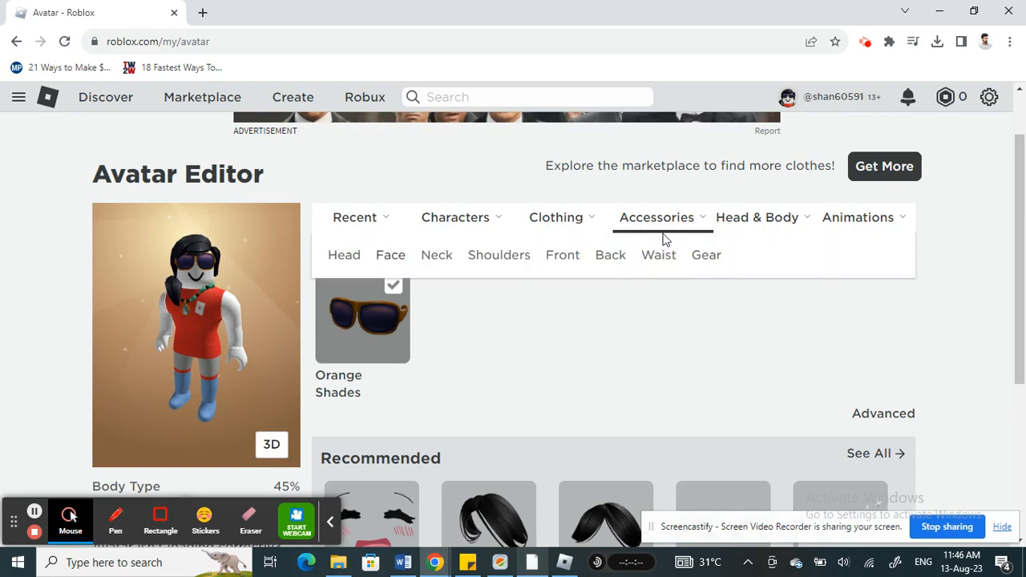
click(436, 254)
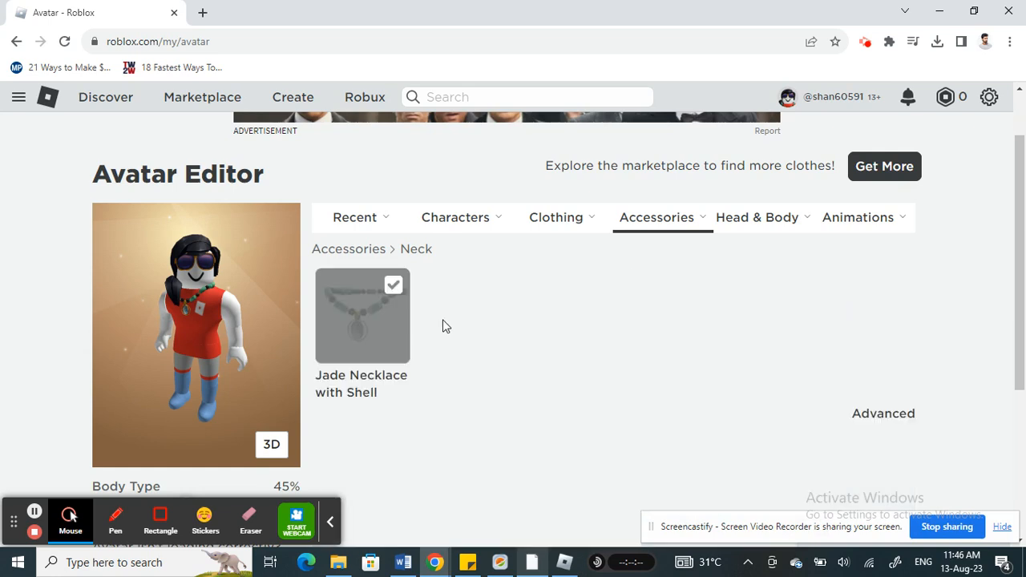
click(393, 285)
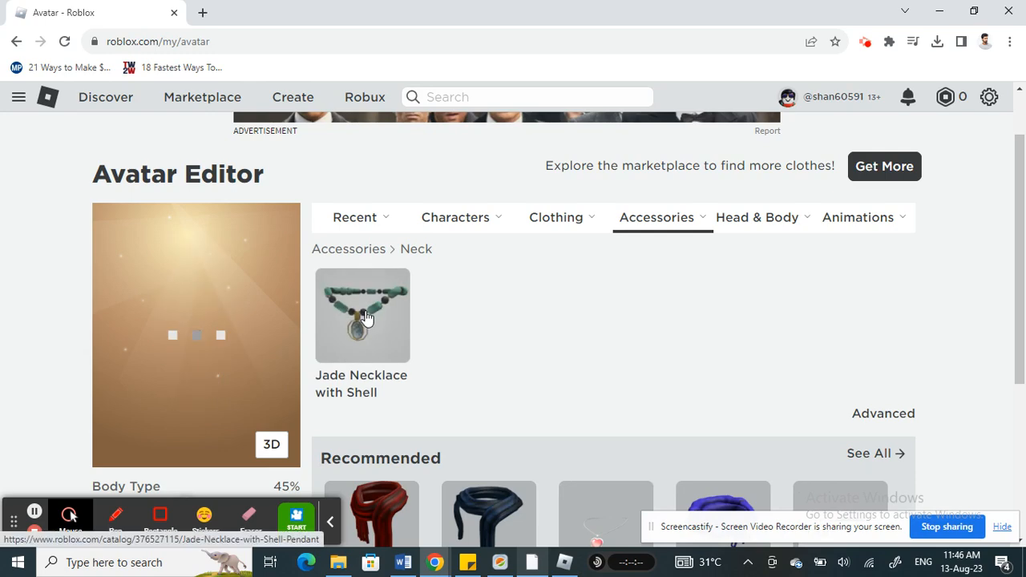
click(362, 315)
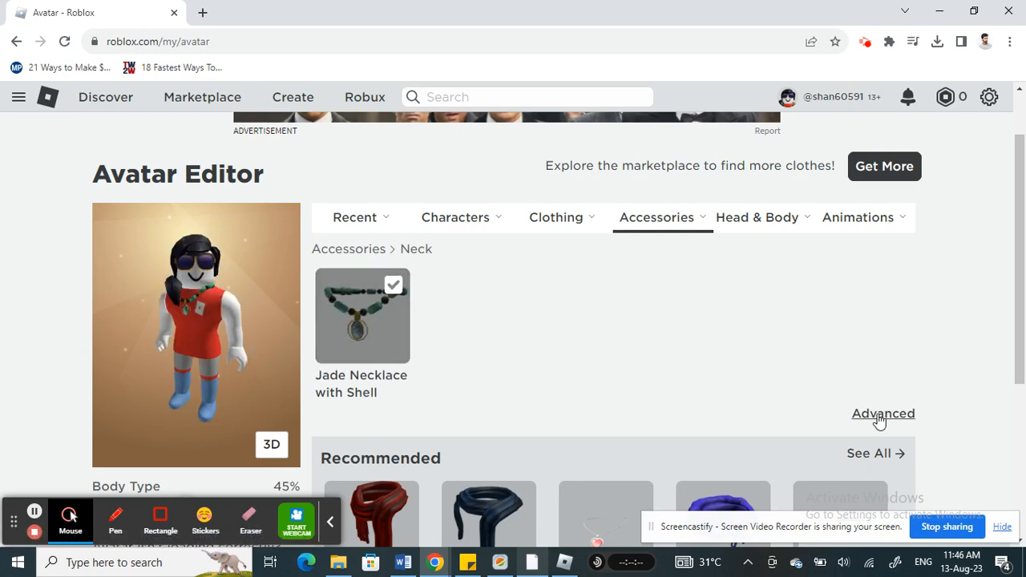
Add asset ID 376527500 under Advanced accessory settings and save
click(882, 413)
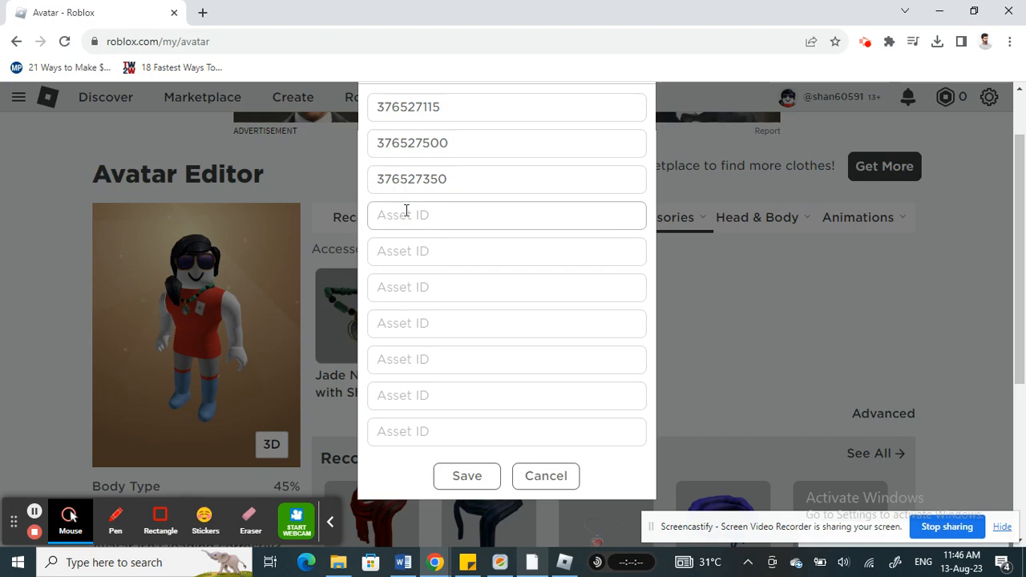
click(466, 475)
text(376527500)
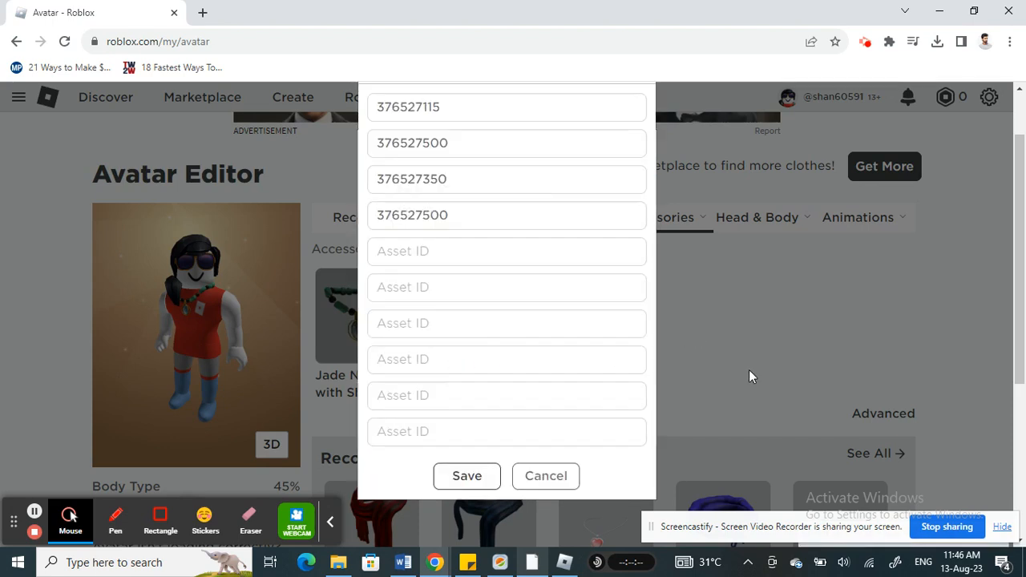
click(466, 475)
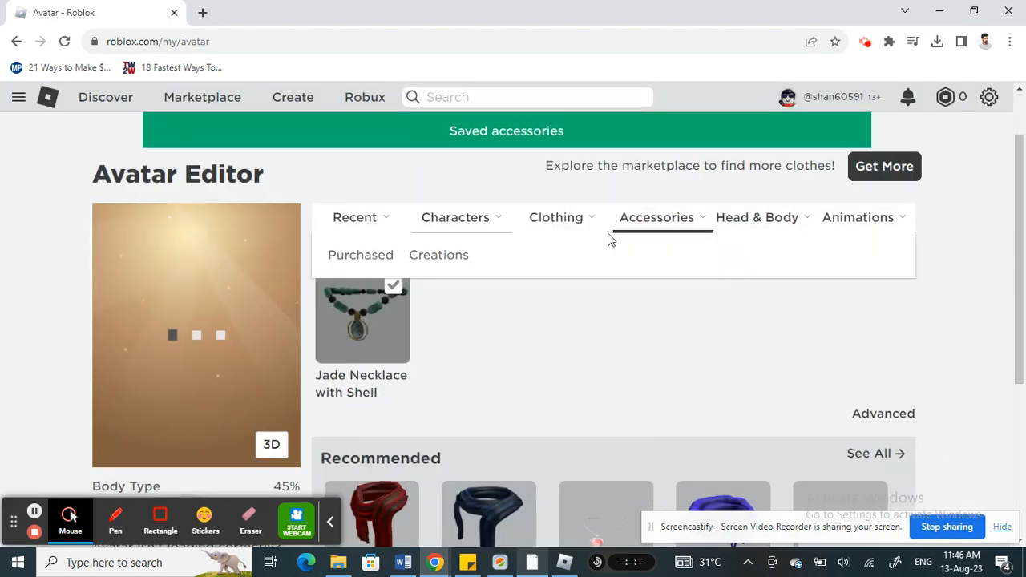
click(657, 217)
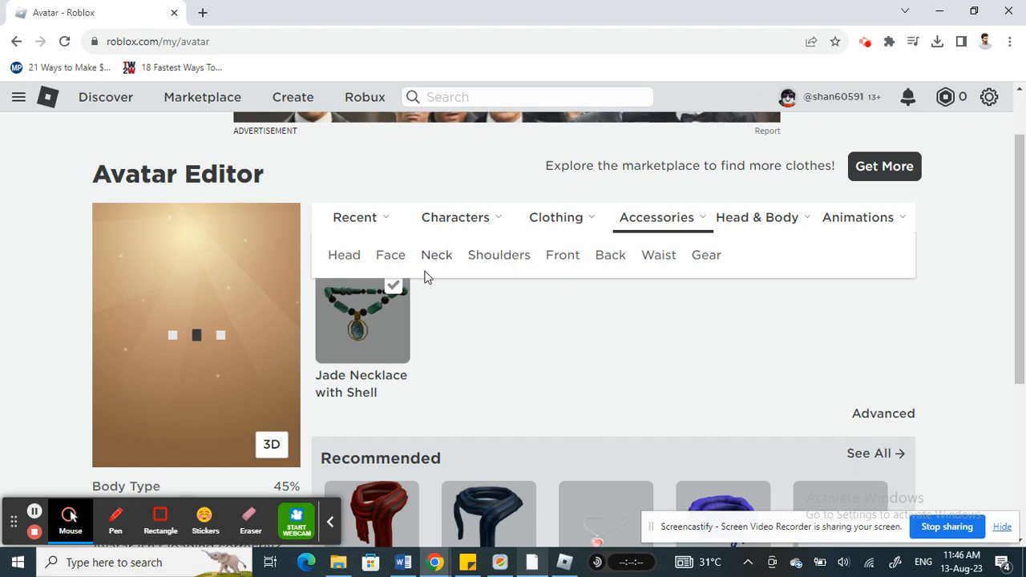
click(435, 254)
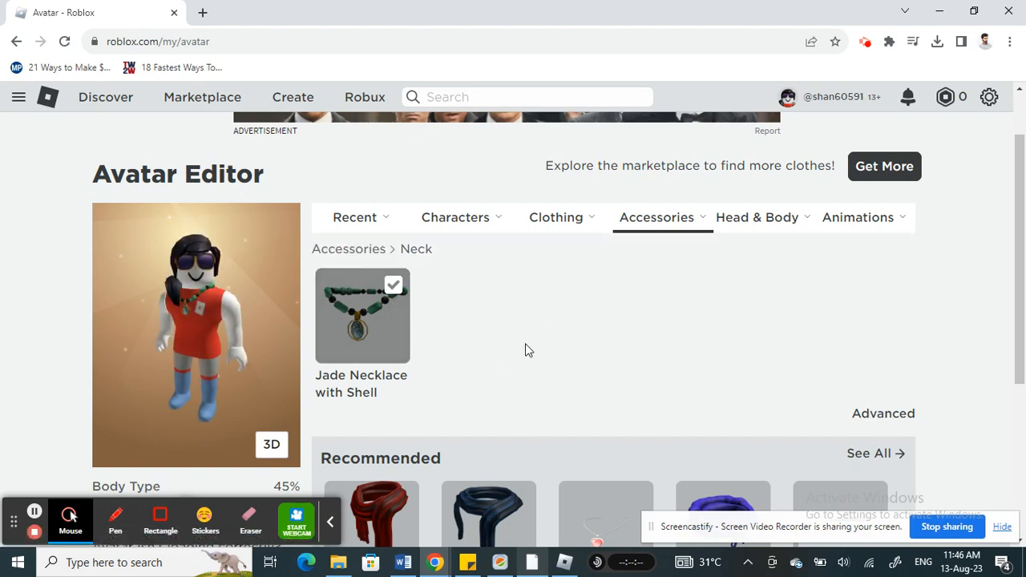
mouse_move(754, 327)
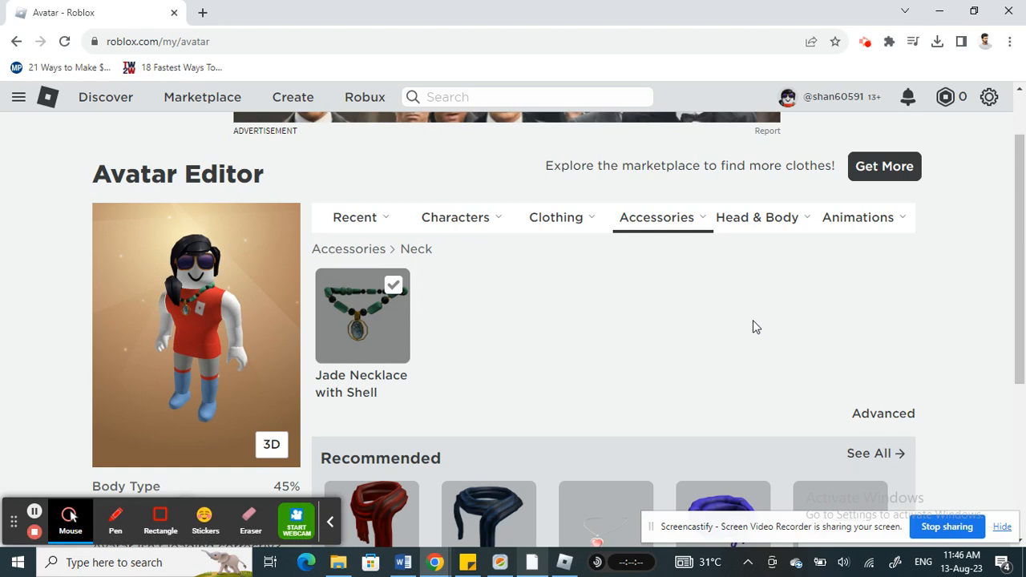
mouse_move(24, 358)
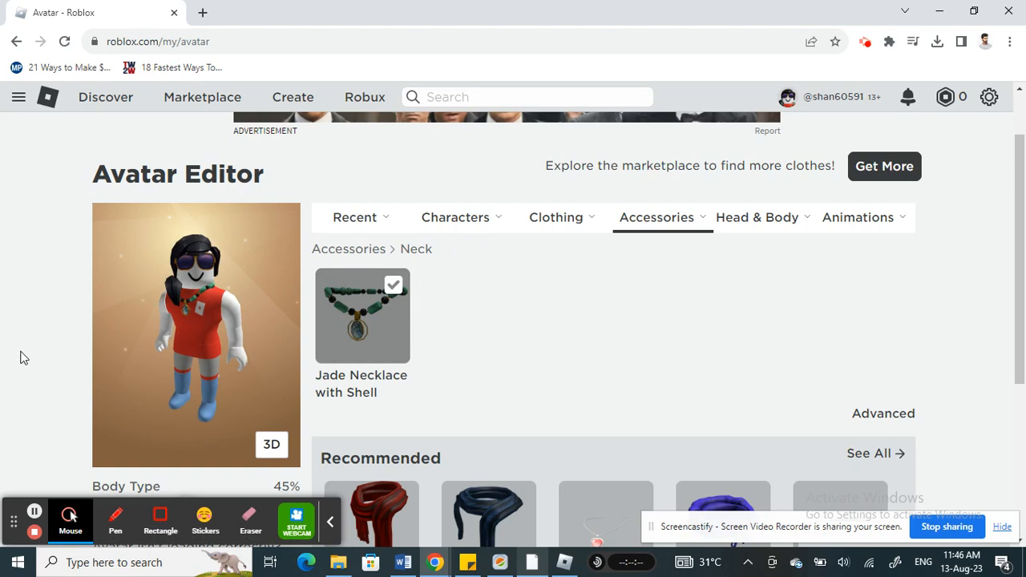